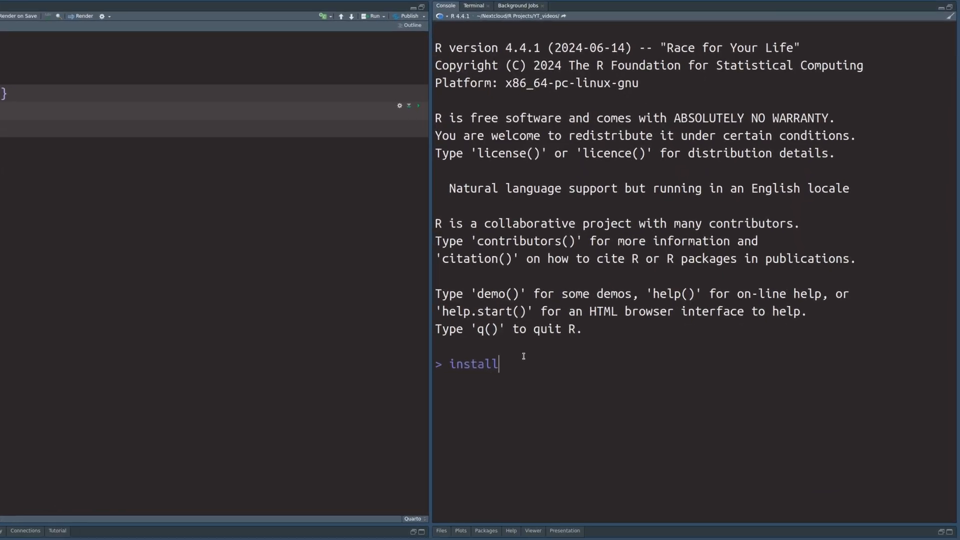
Type install.packages('mall') into the RStudio console
text(.packages('mall'))
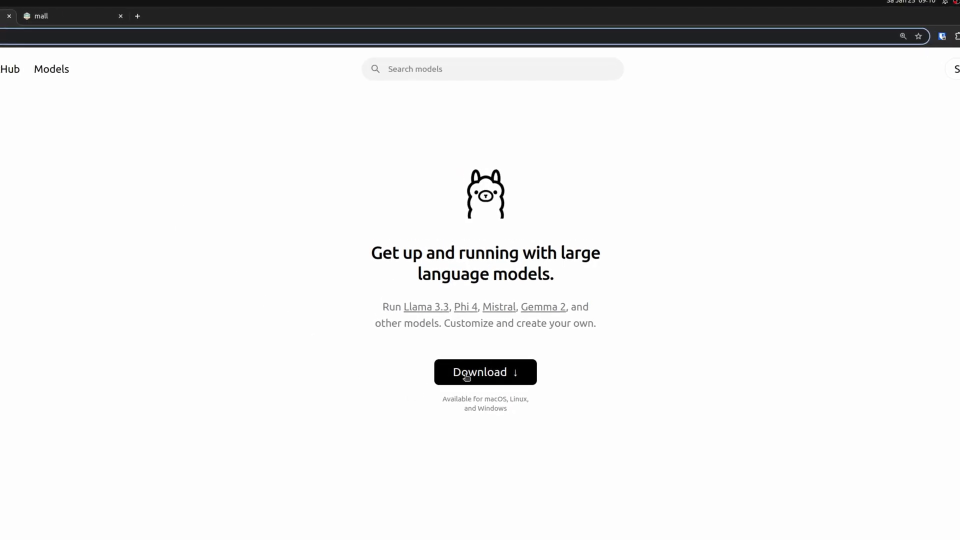
Browse Ollama's download page, comparing the macOS and Linux install options
click(485, 372)
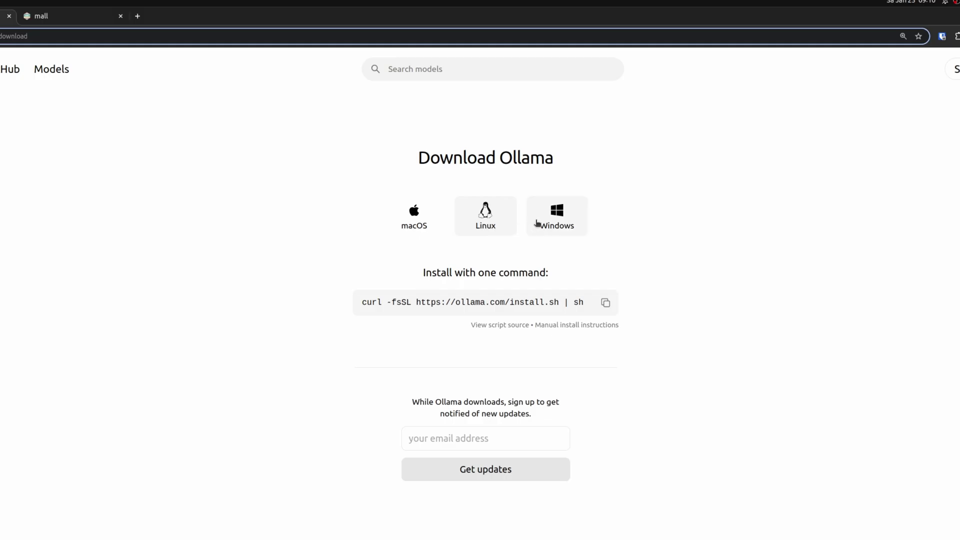
click(413, 216)
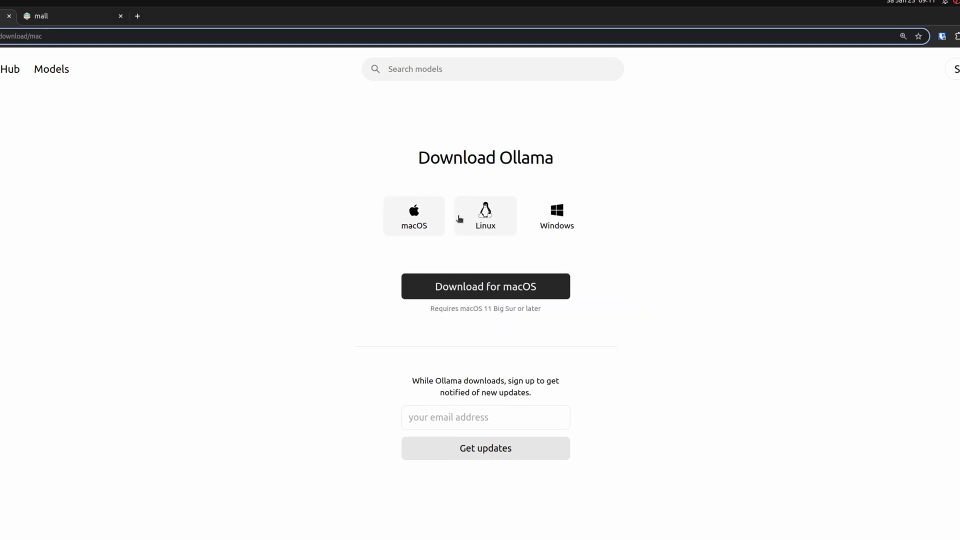
click(484, 216)
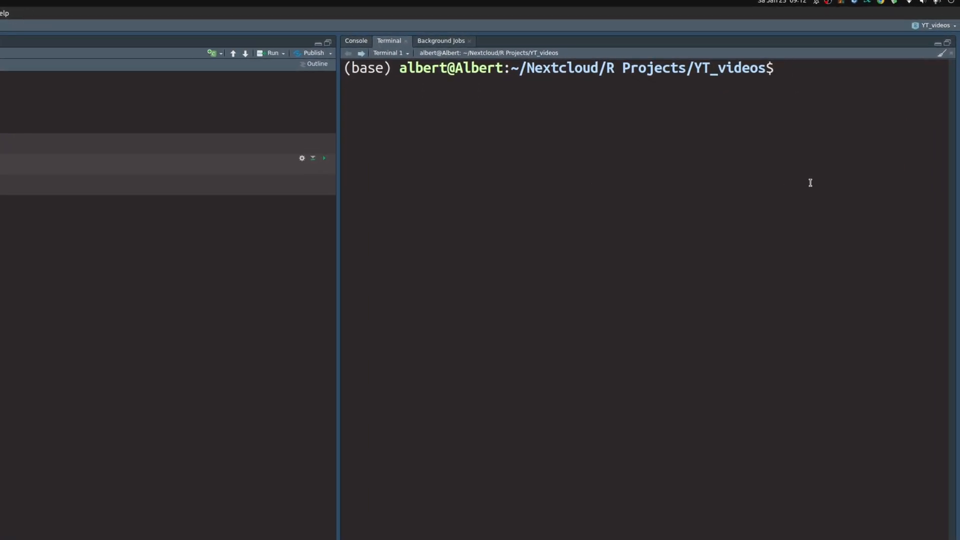
Run ollama and ollama list in the RStudio terminal
text(ol)
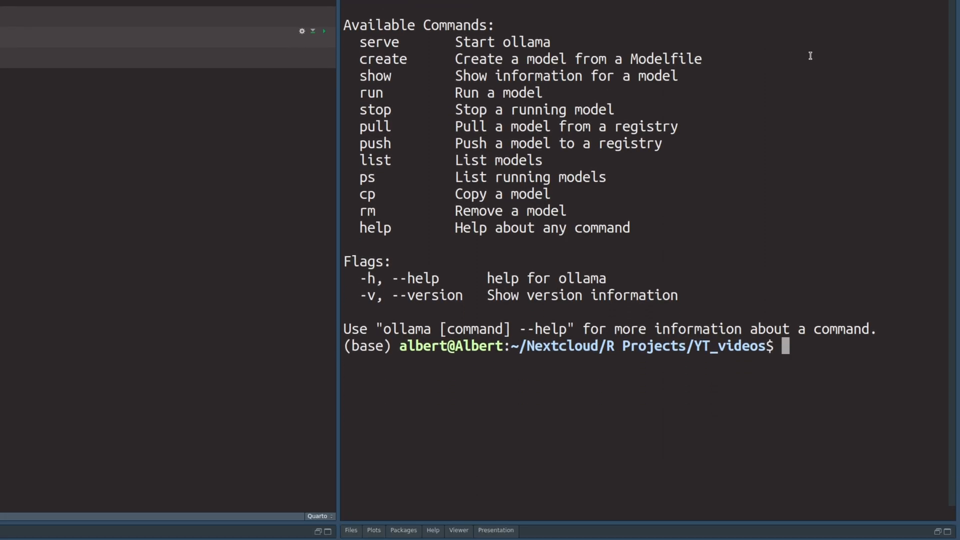
text(ollama list)
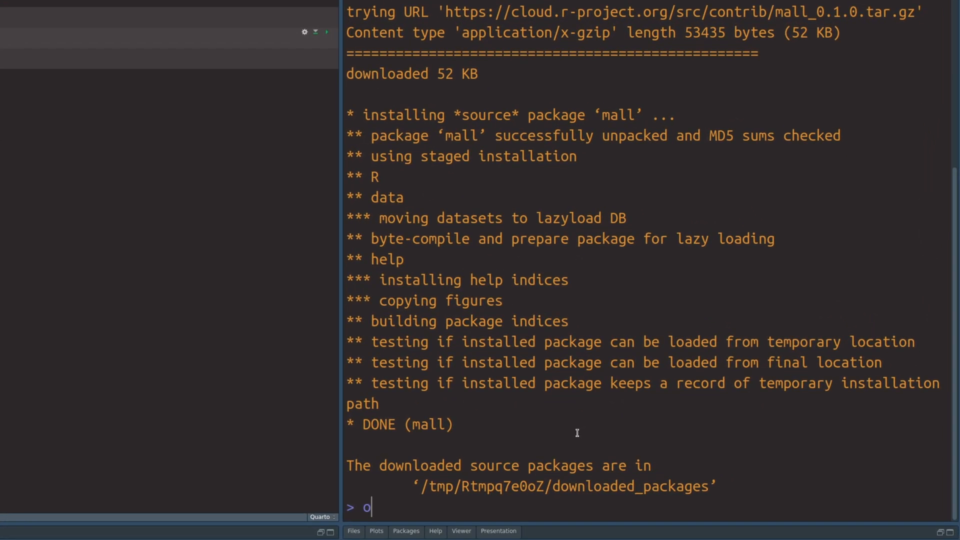
Start an ollamar::pull('') call and scroll Ollama's model library for a model
text(ollamar::pull()
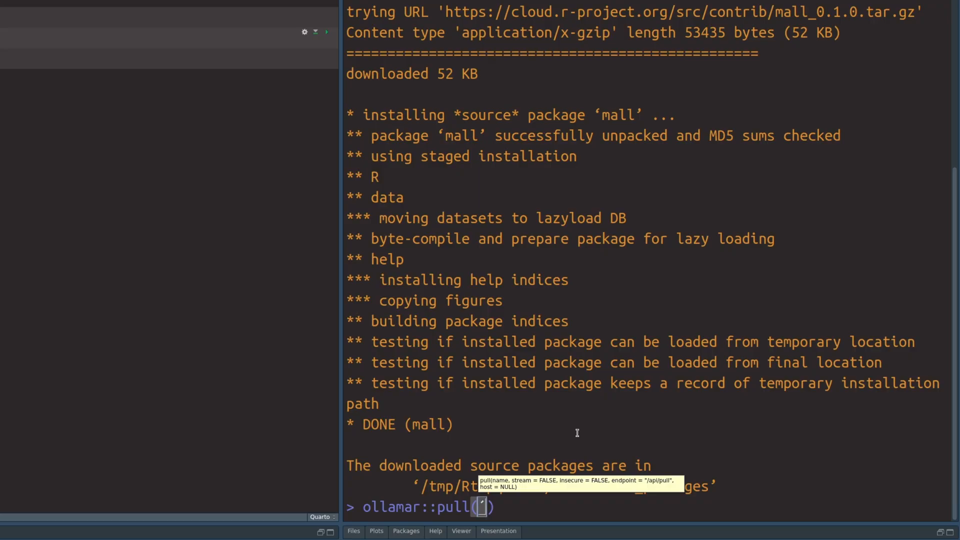
text(')
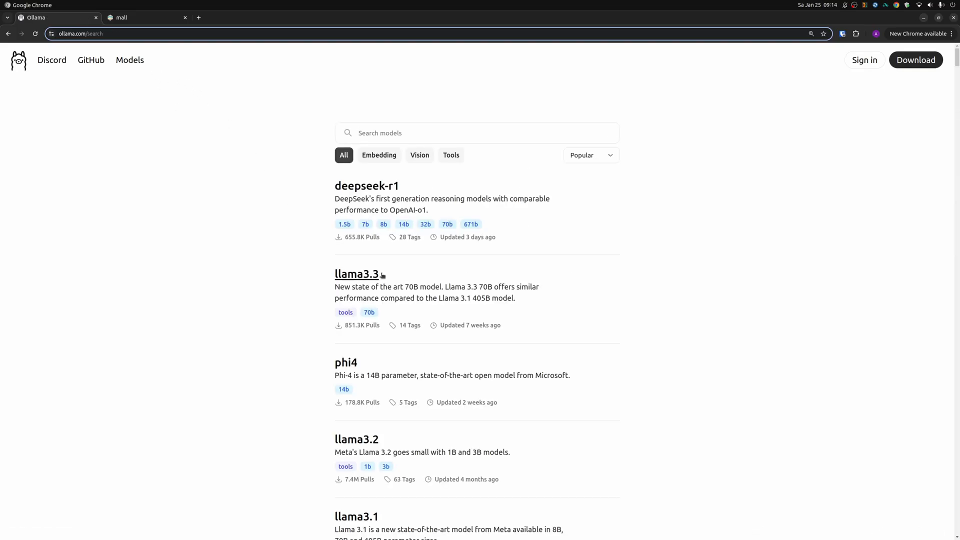
scroll(down, 3)
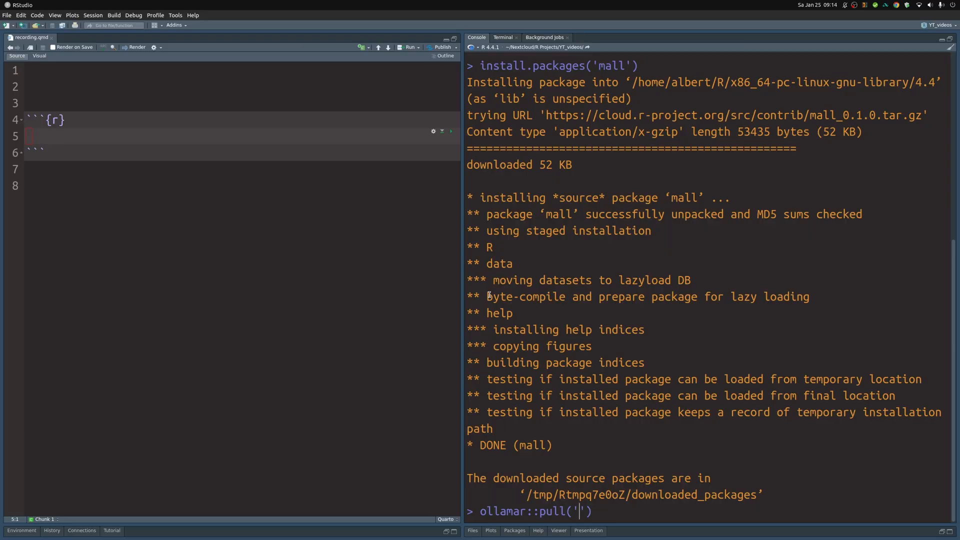
Pull llama3.2 via ollamar::pull and widen the code editor pane
text(llama3.2)
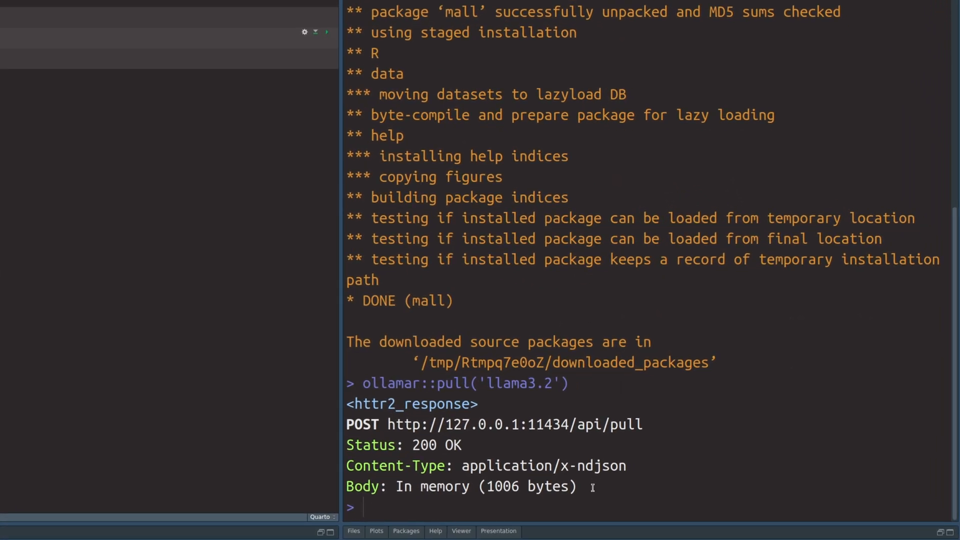
drag(362, 383, 575, 486)
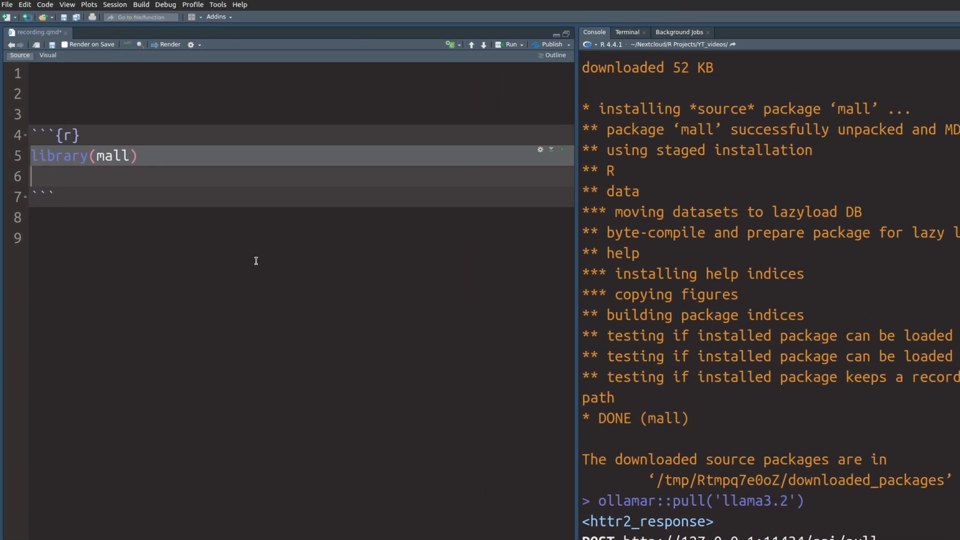
Write llm_use(backend = "ollama") after library(mall) and check llm_use's help arguments
text(llm_use()
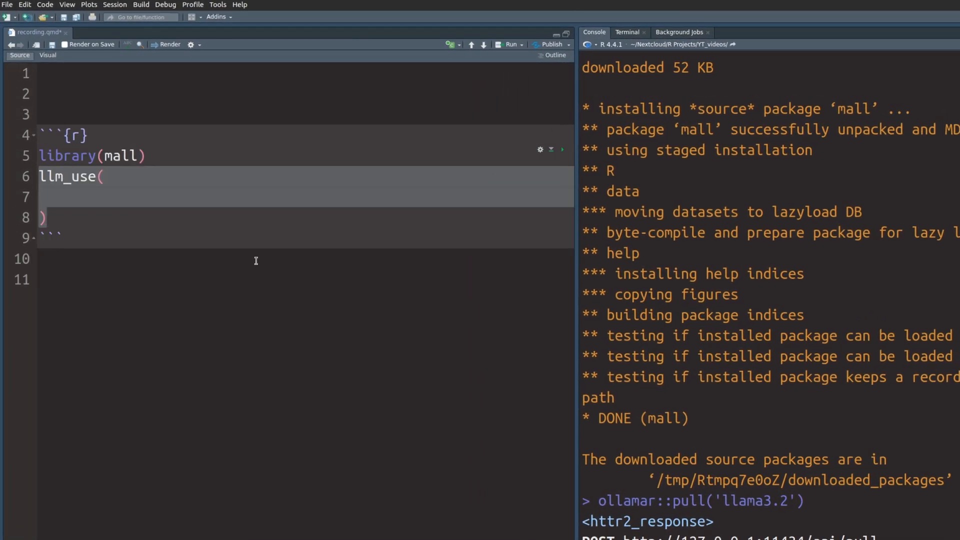
text(backend = "ollama")
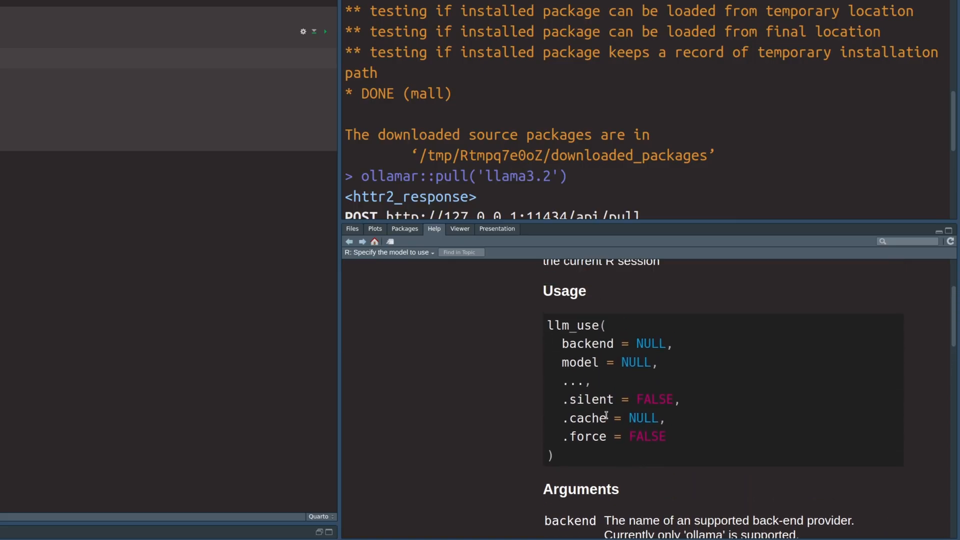
double_click(573, 381)
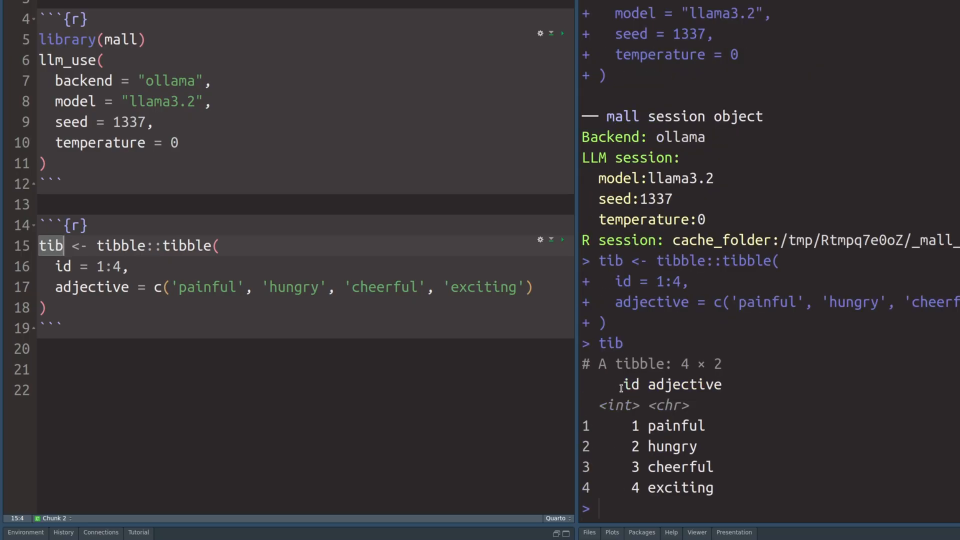
Review the tib chunk and its printed four-adjective tibble in the console
double_click(684, 385)
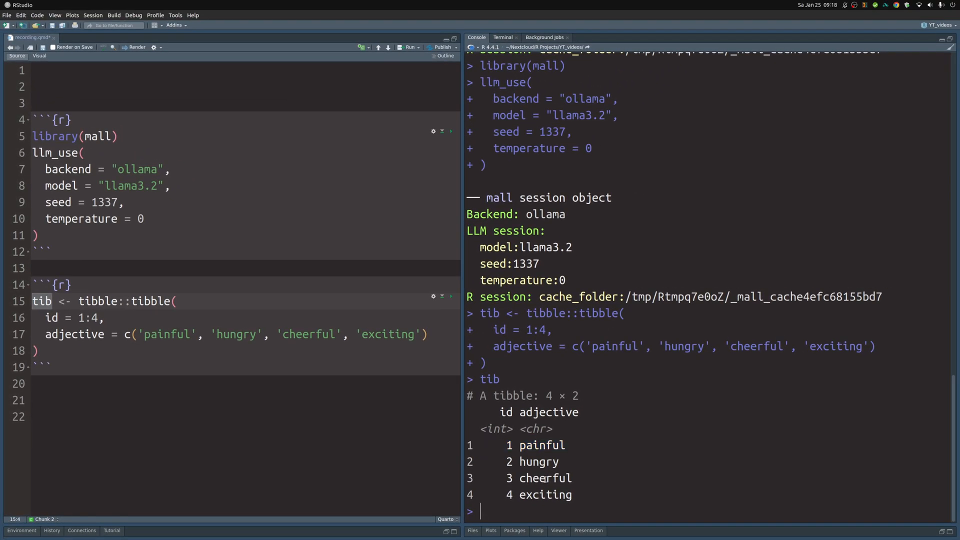
double_click(544, 478)
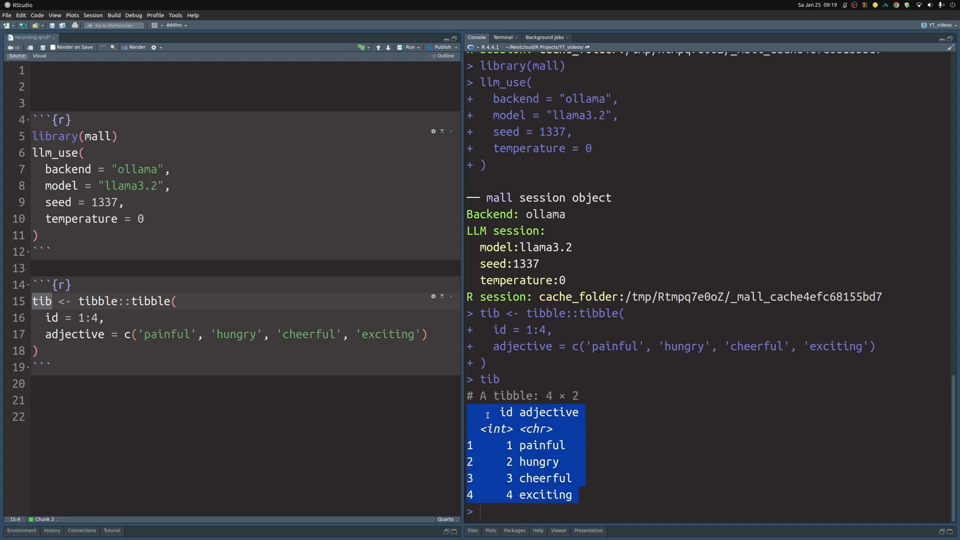
click(643, 420)
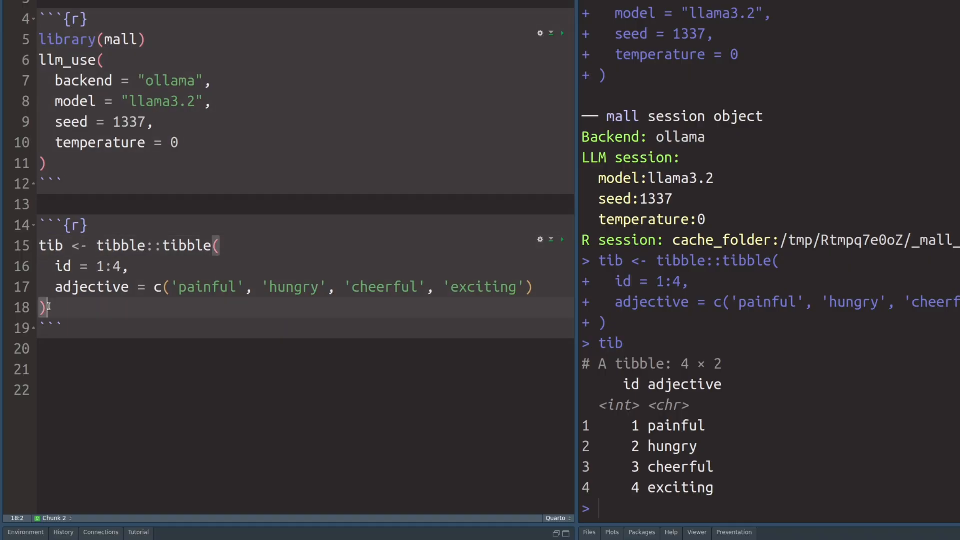
Write tib |> llm_sentiment(col = adjective), checking the col argument in Help
text(tib |>)
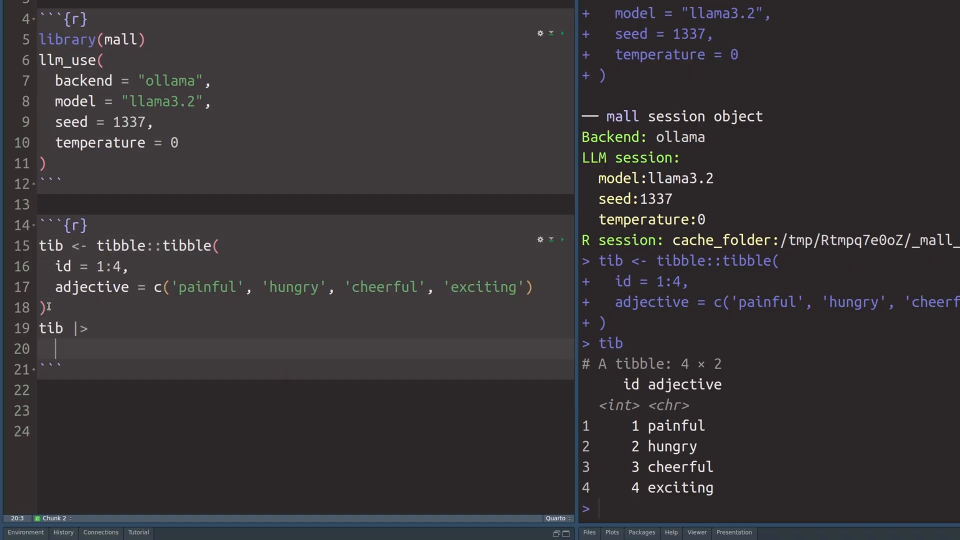
text(llm_)
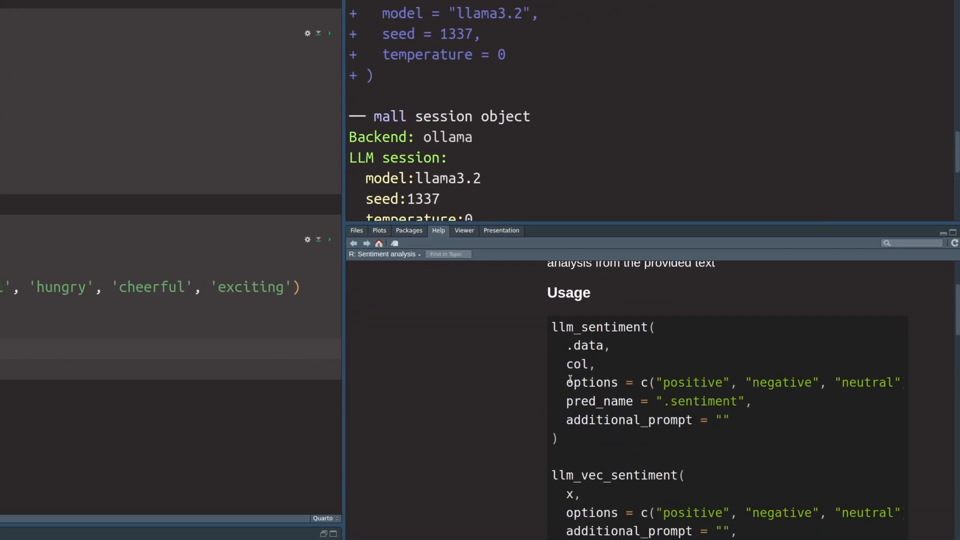
drag(566, 382, 880, 381)
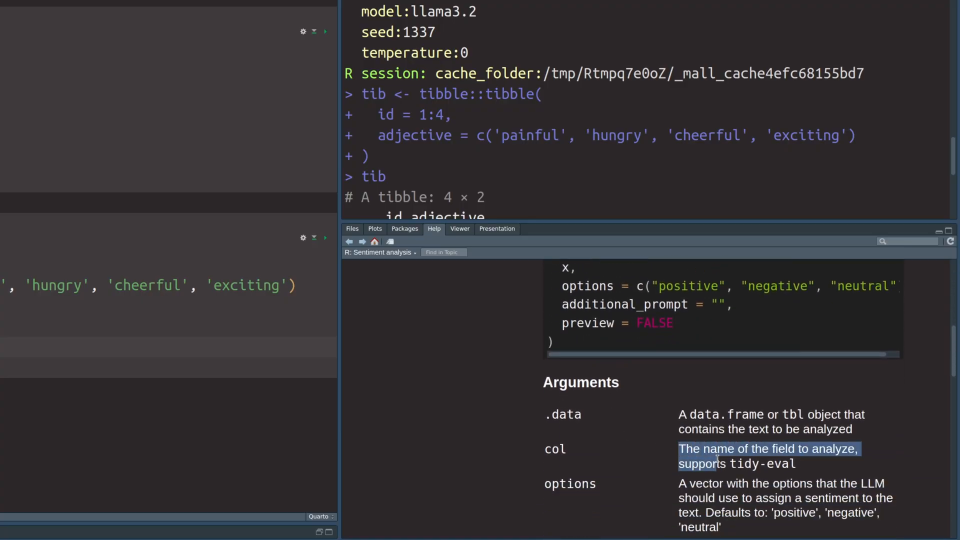
mouse_move(138, 323)
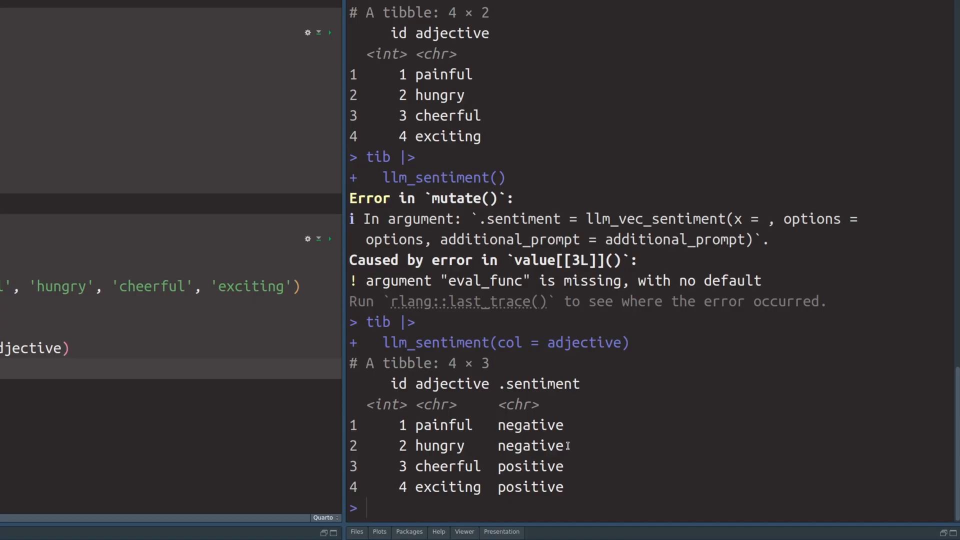
Inspect the sentiment results: painful negative, cheerful positive
double_click(530, 425)
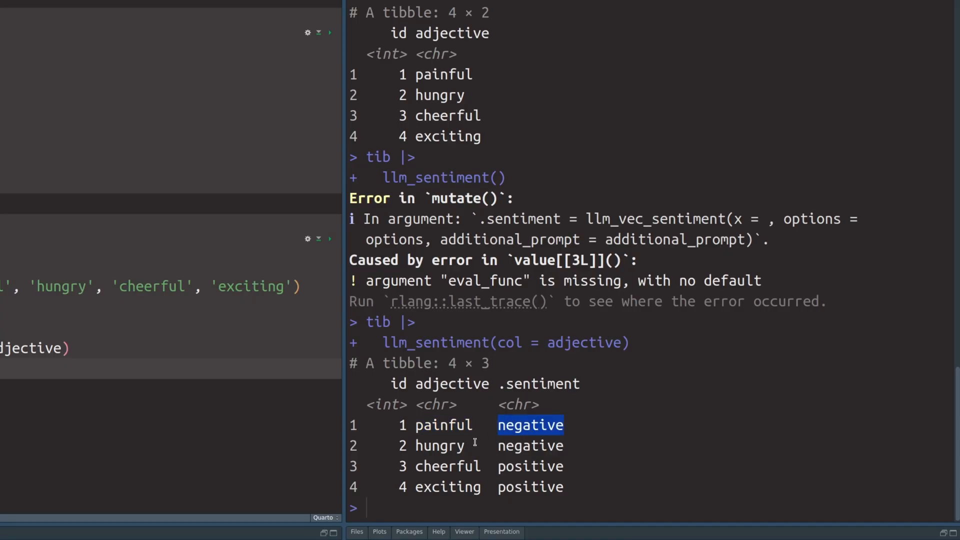
double_click(447, 466)
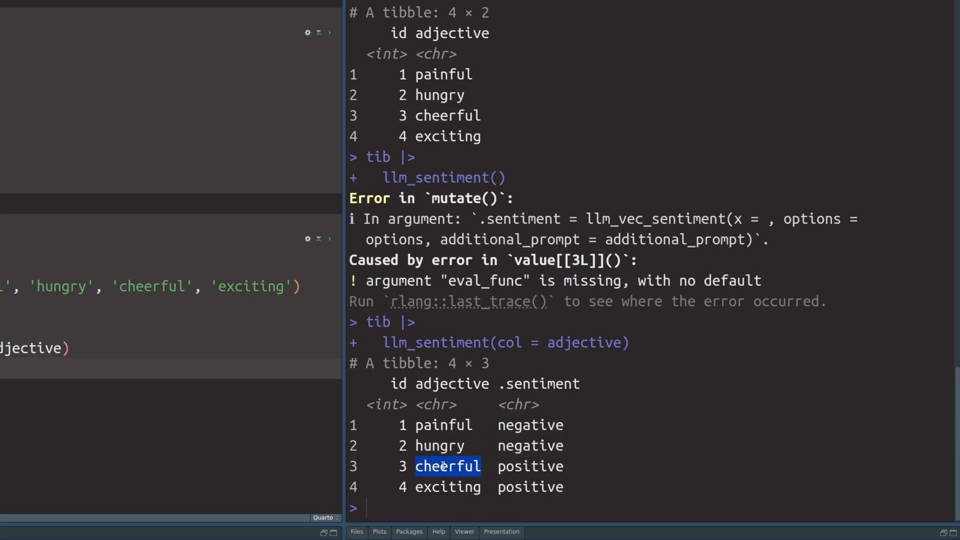
double_click(530, 487)
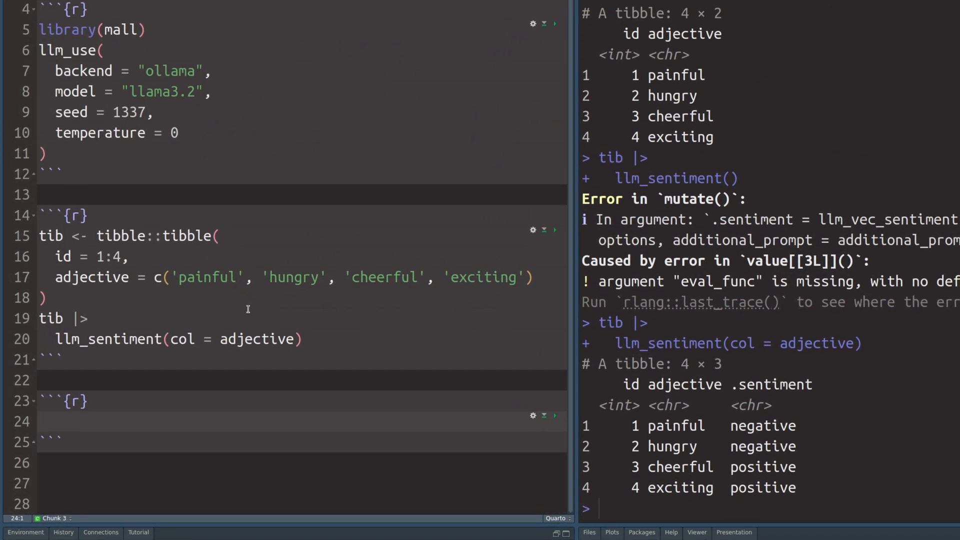
mouse_move(414, 360)
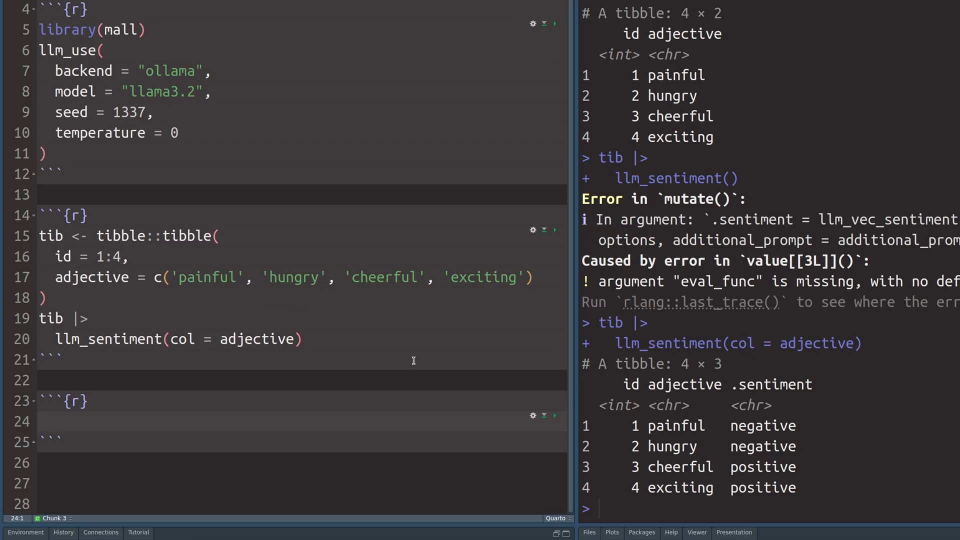
Pipe a tibble of the first five stringr fruits into llm_classify
text(tibble::tibble(fruit = stringr::fruit[1:5]))
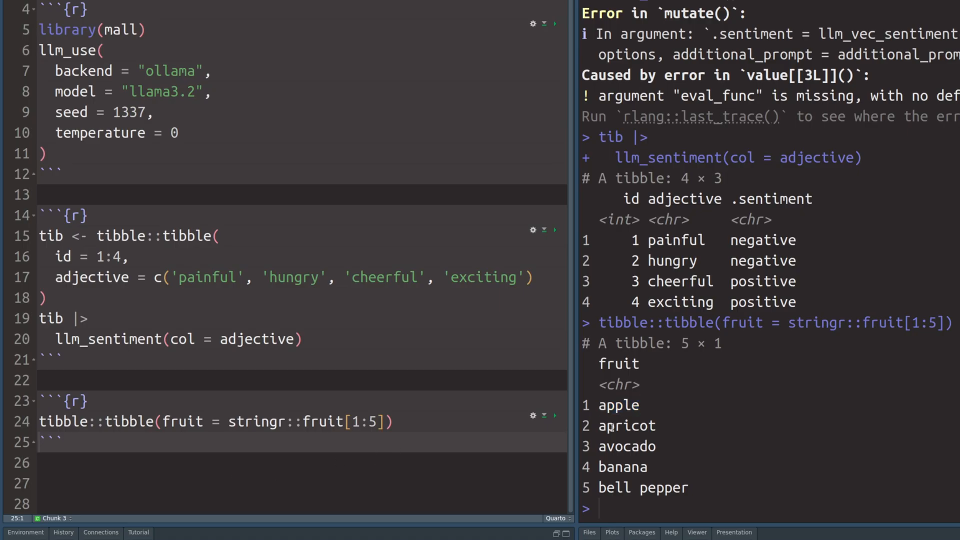
text(|>)
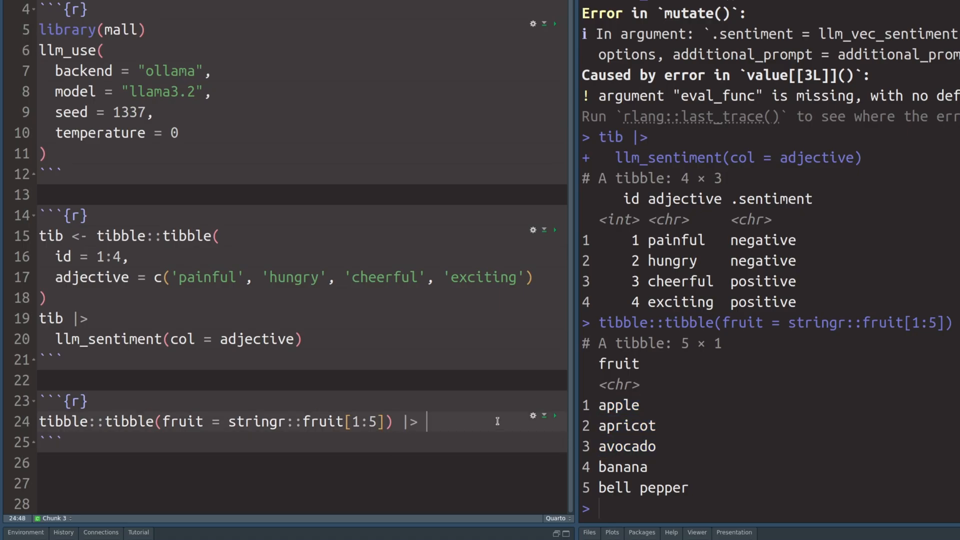
text(llm_)
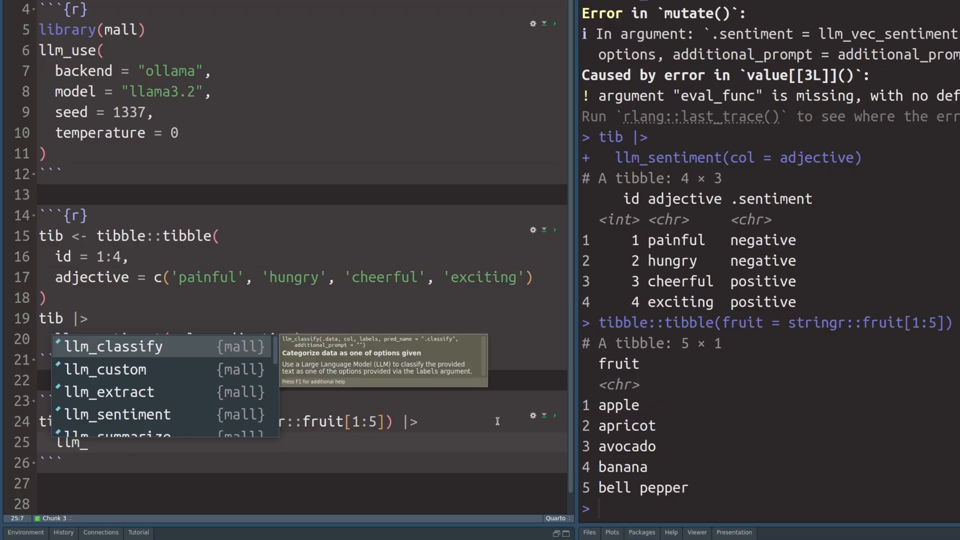
click(112, 346)
text(col = fruit)
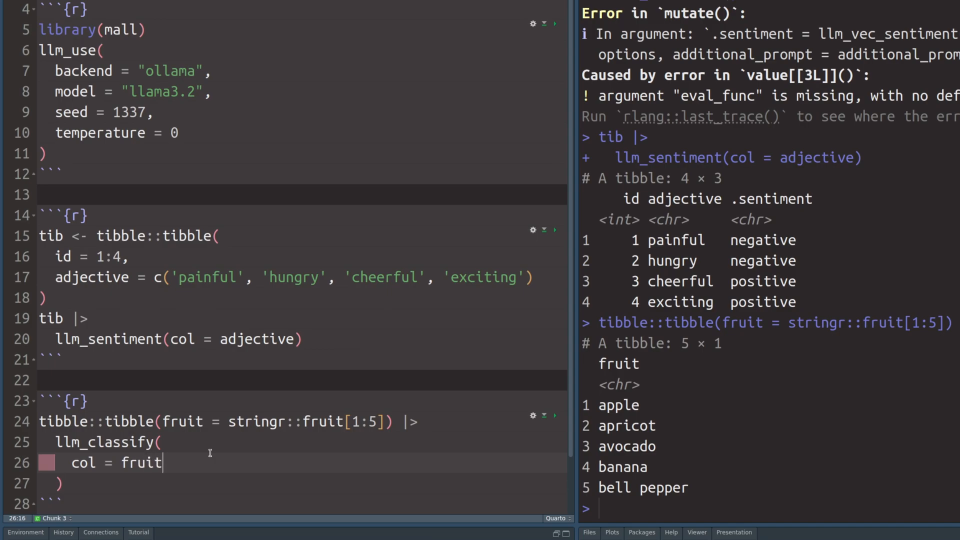
Add labels c('red', 'green', 'blue', 'yellow') and review the NA results
text(,)
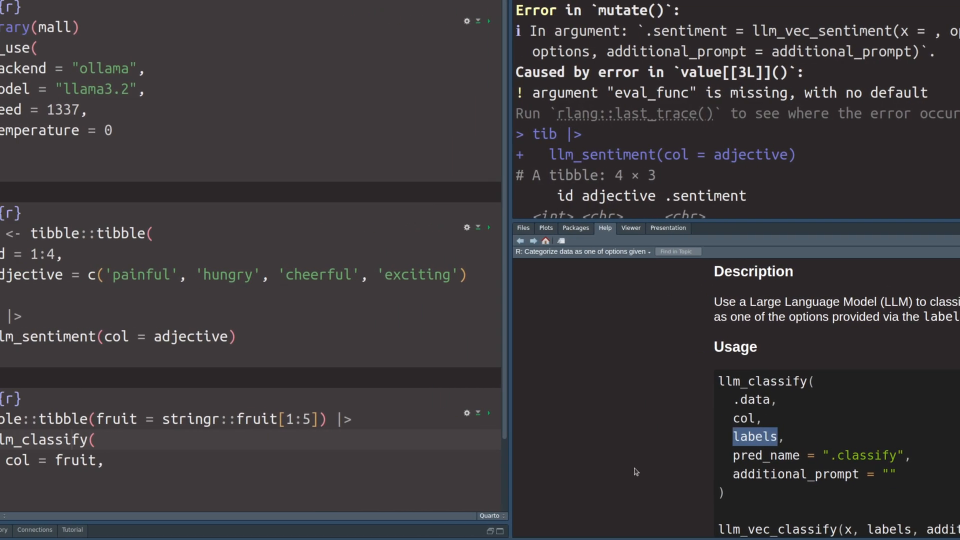
text(labels =)
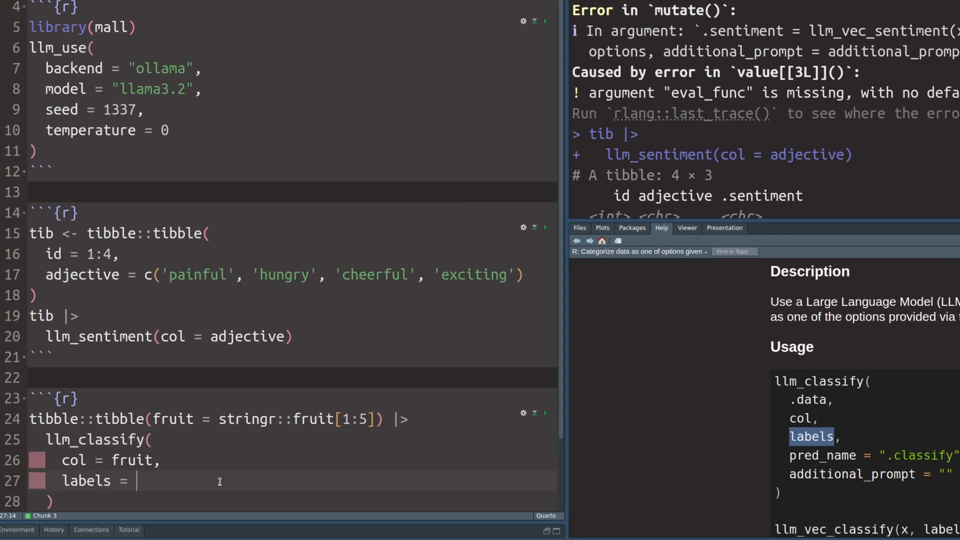
text(c('red', 'green', 'blue', 'yellow'))
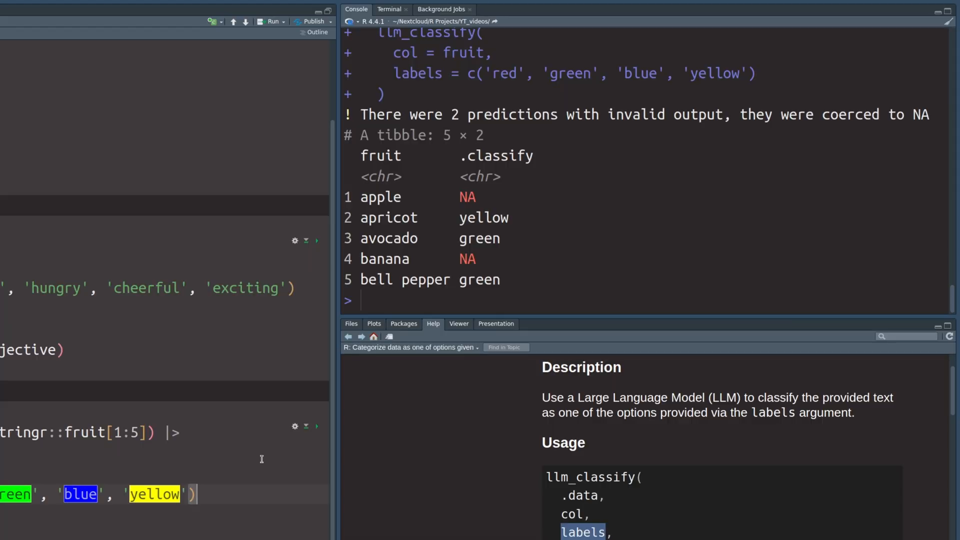
double_click(380, 196)
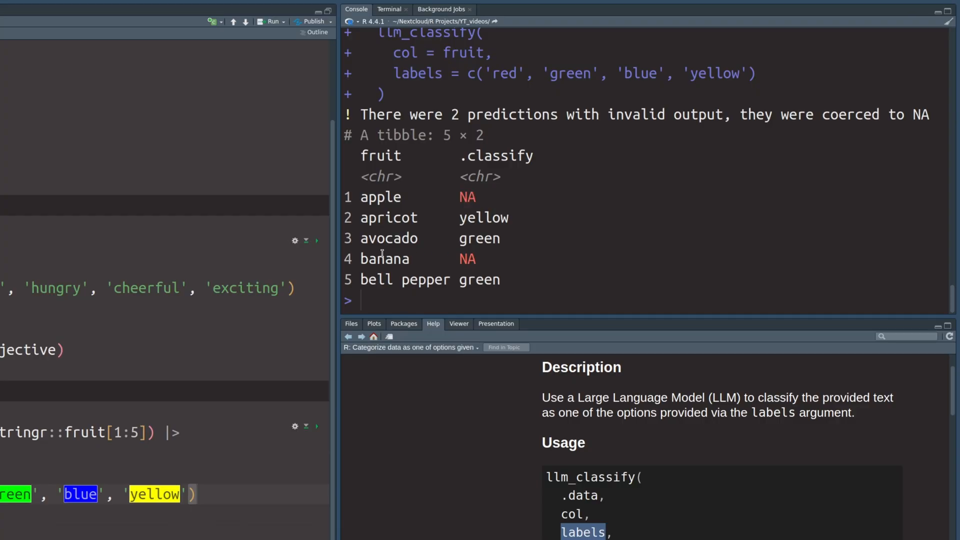
double_click(385, 258)
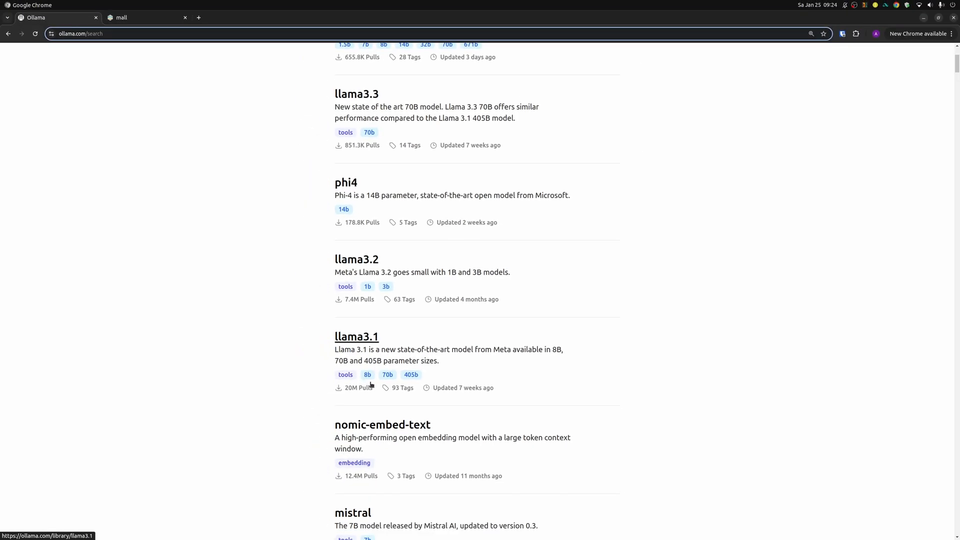
mouse_move(378, 384)
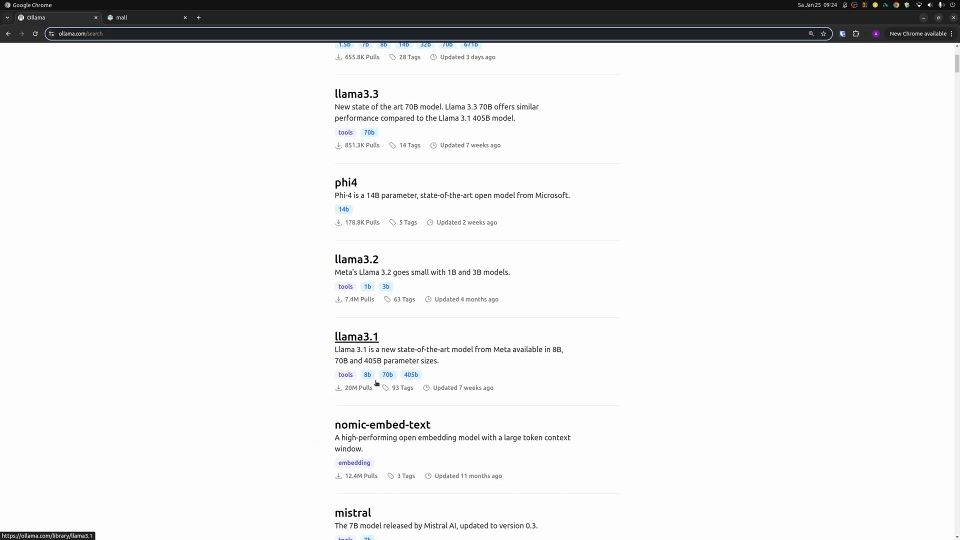
Open the llama3.1 model page and select the llama3.1:8b model name
click(356, 336)
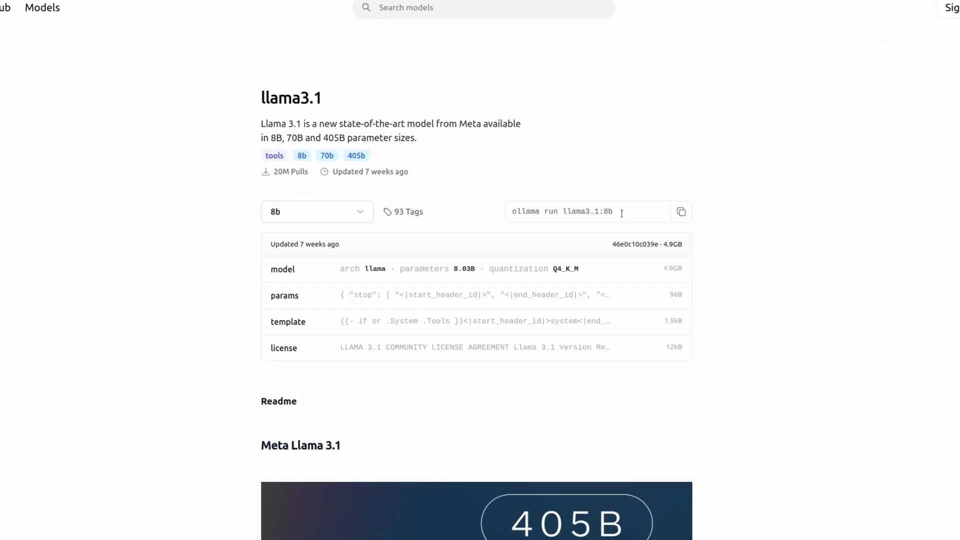
double_click(588, 211)
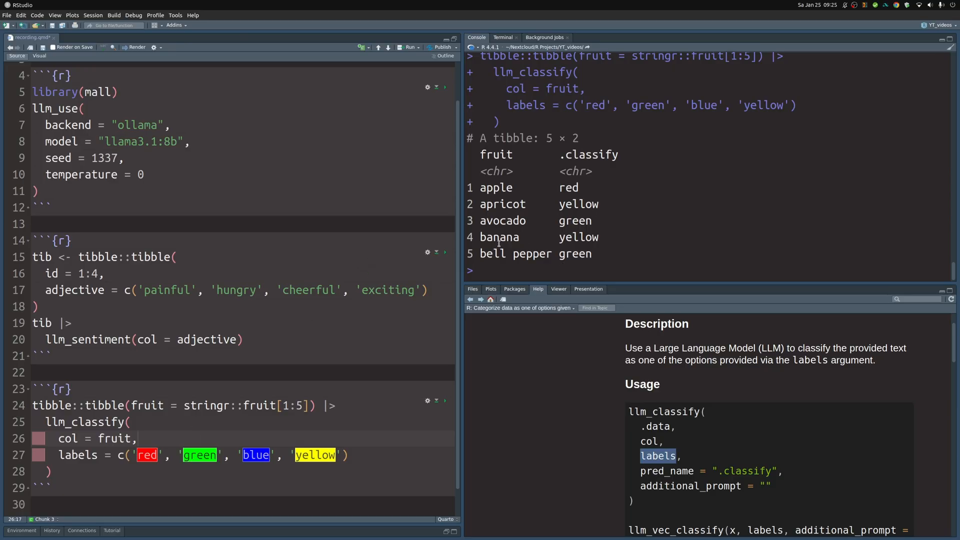
Switch llm_use to llama3.1:8b and rerun setup and llm_classify, colouring all five fruits
double_click(578, 237)
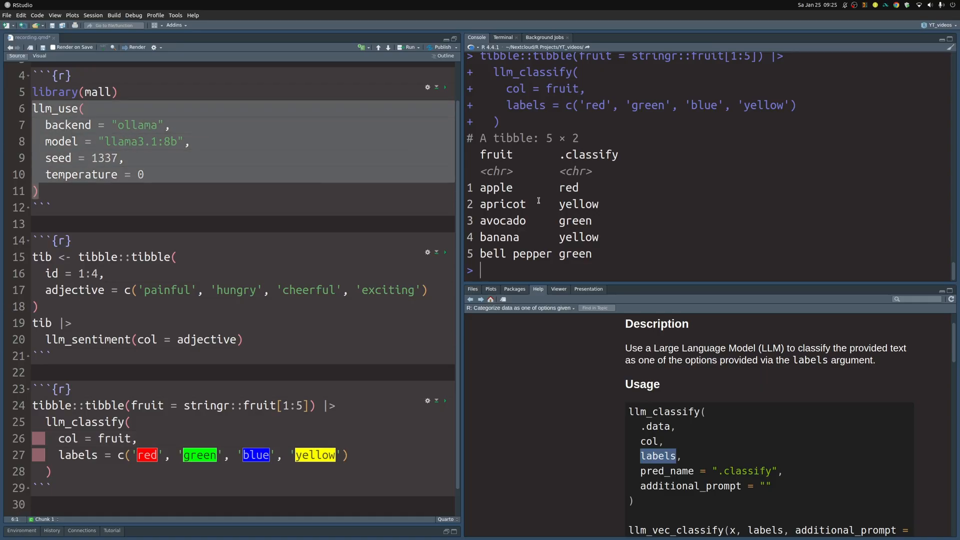
mouse_move(217, 143)
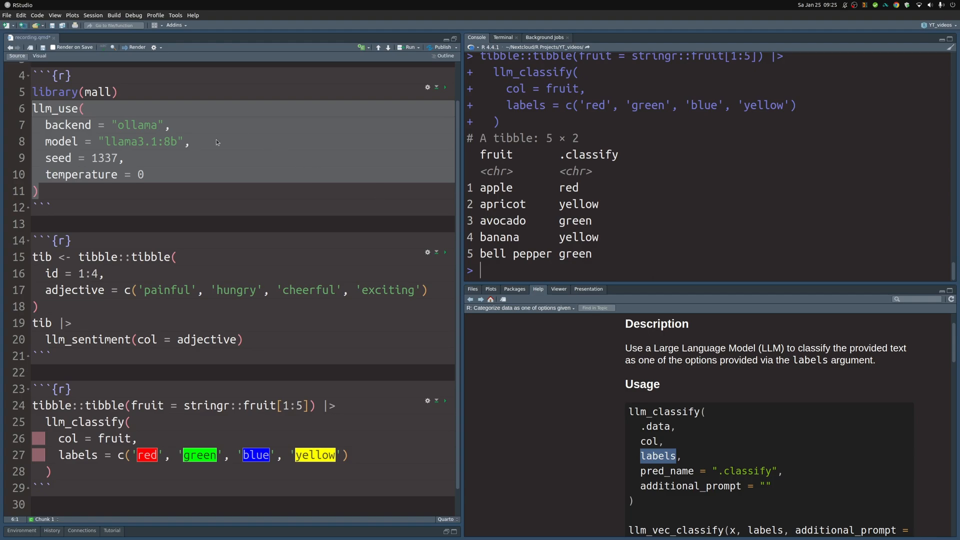
double_click(142, 142)
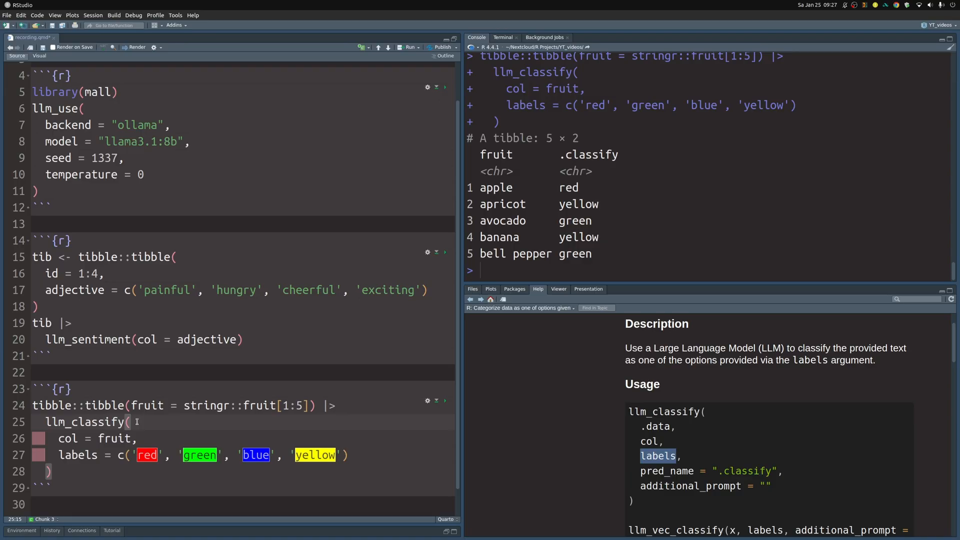
click(98, 339)
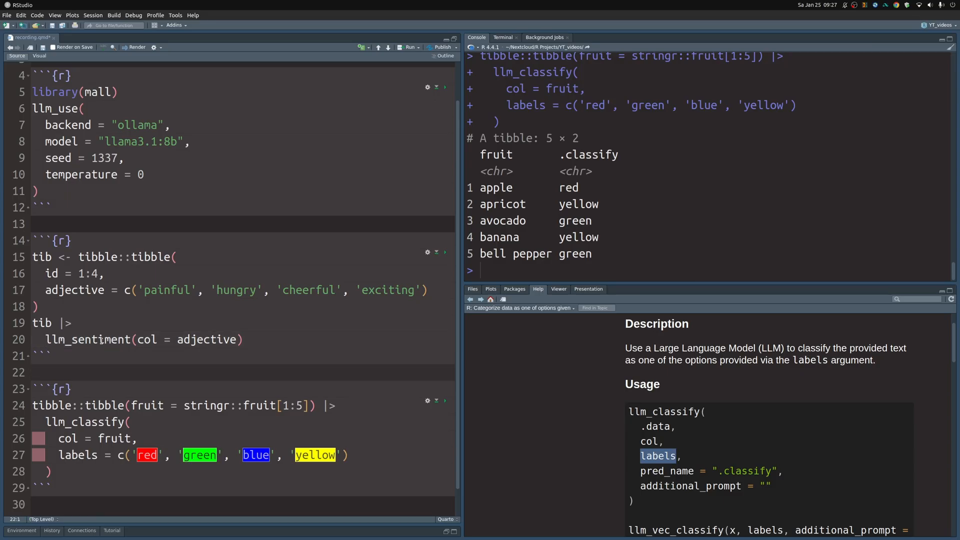
Inspect llm_sentiment, then view mall:::llm_sentiment.data.frame source from the Console
click(92, 340)
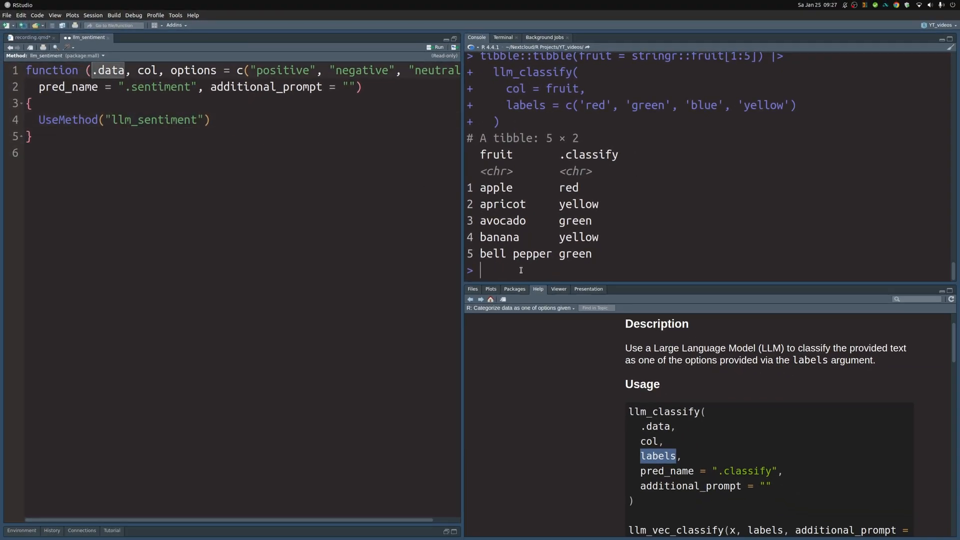
text(mall:::)
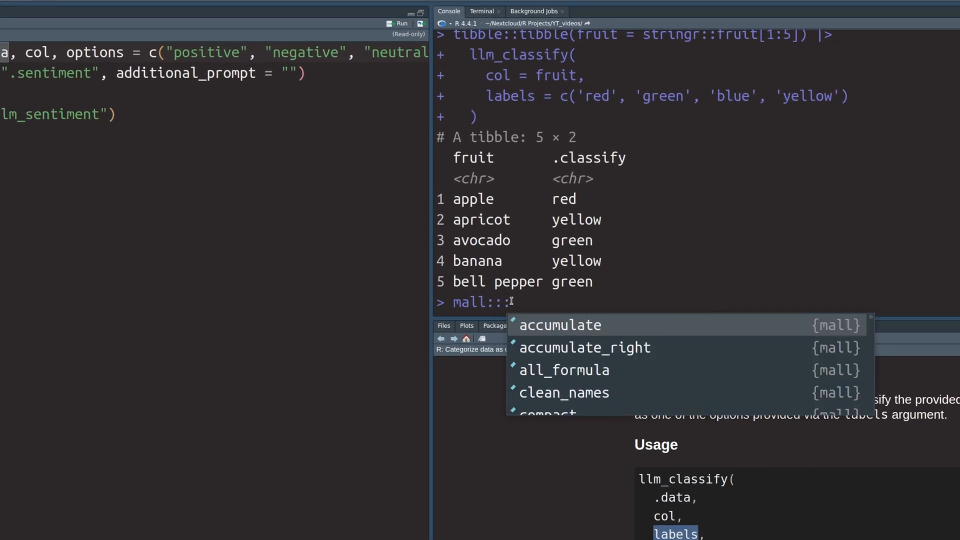
key(Escape)
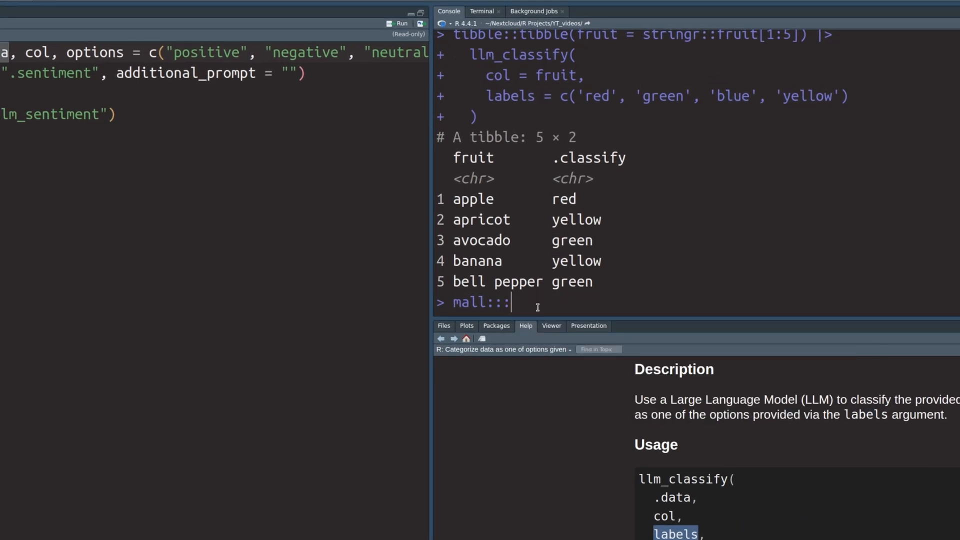
text(llm_sentiment.d)
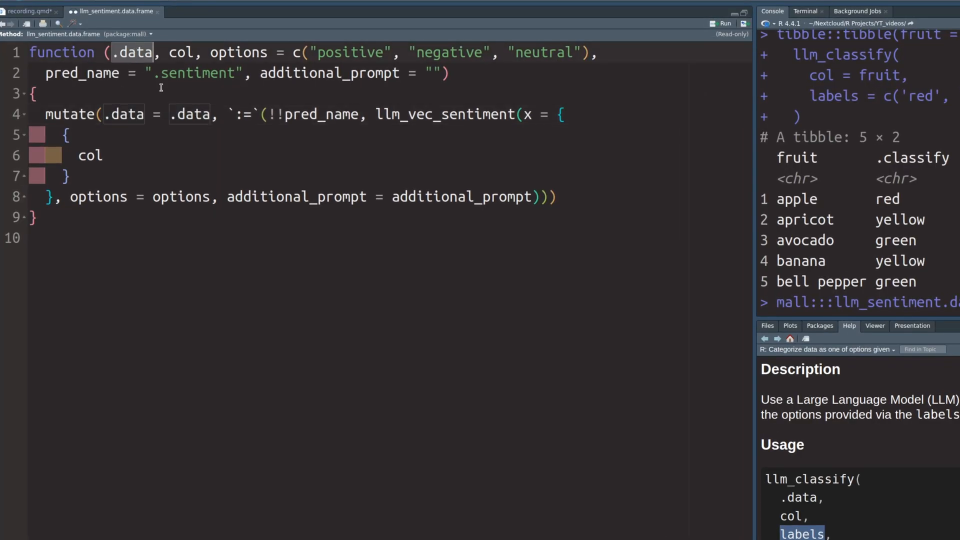
Follow llm_vec_sentiment inside mutate through to the m_vec_prompt source
double_click(69, 114)
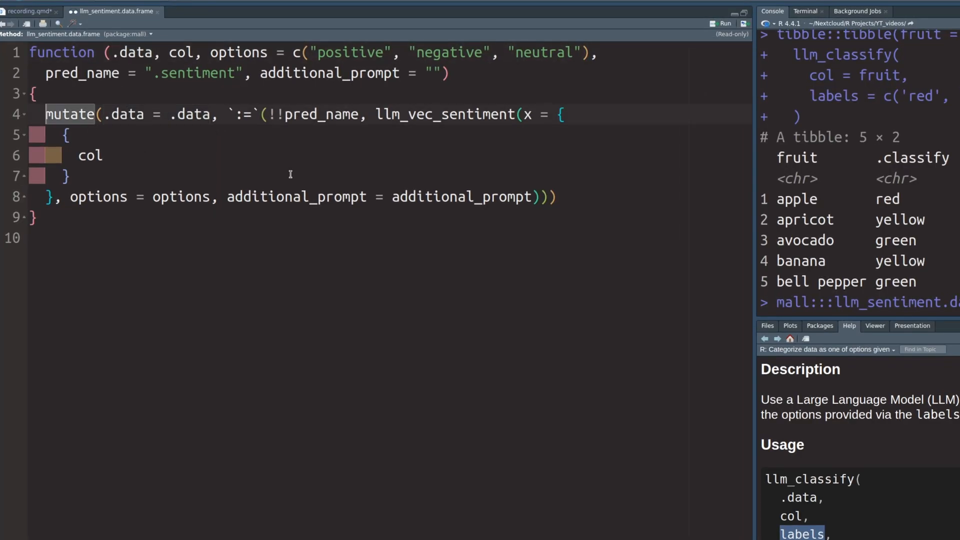
double_click(444, 114)
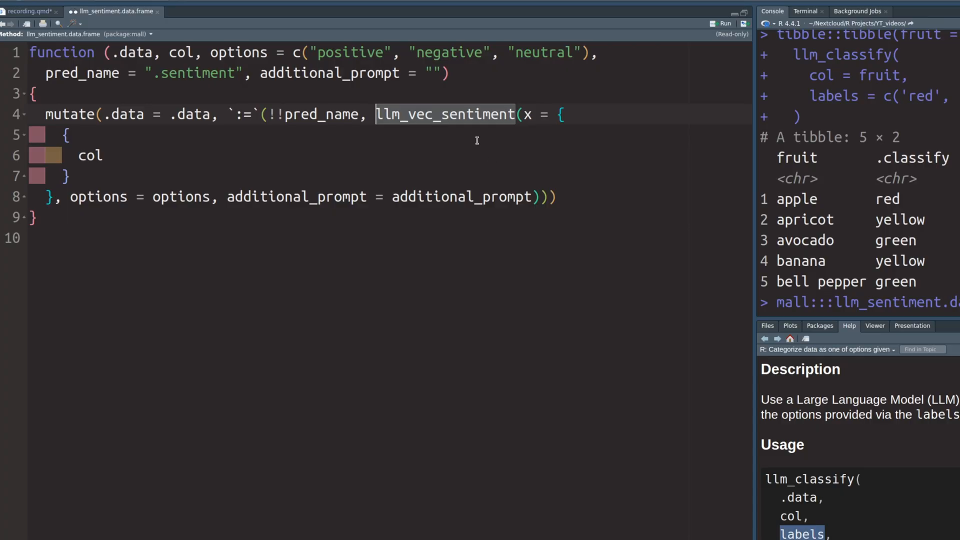
click(458, 114)
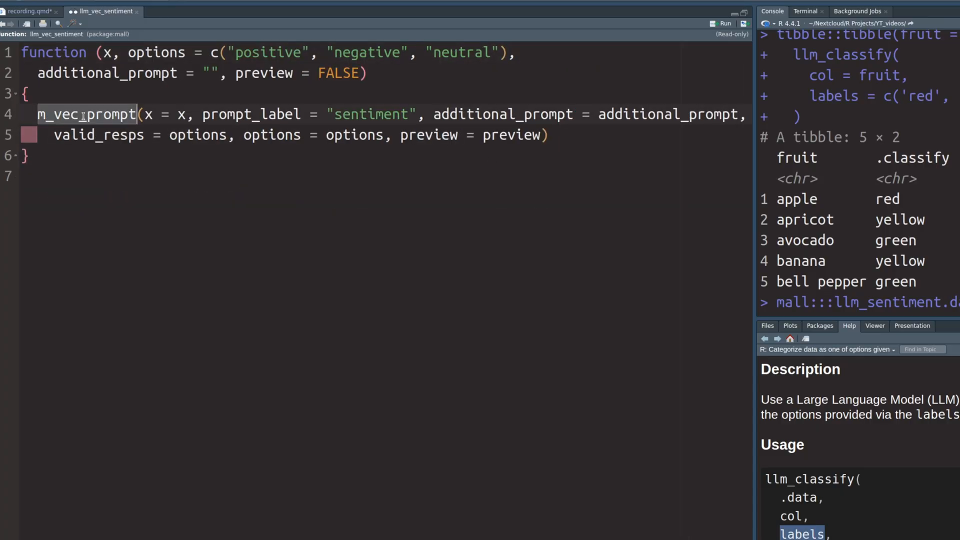
mouse_move(117, 171)
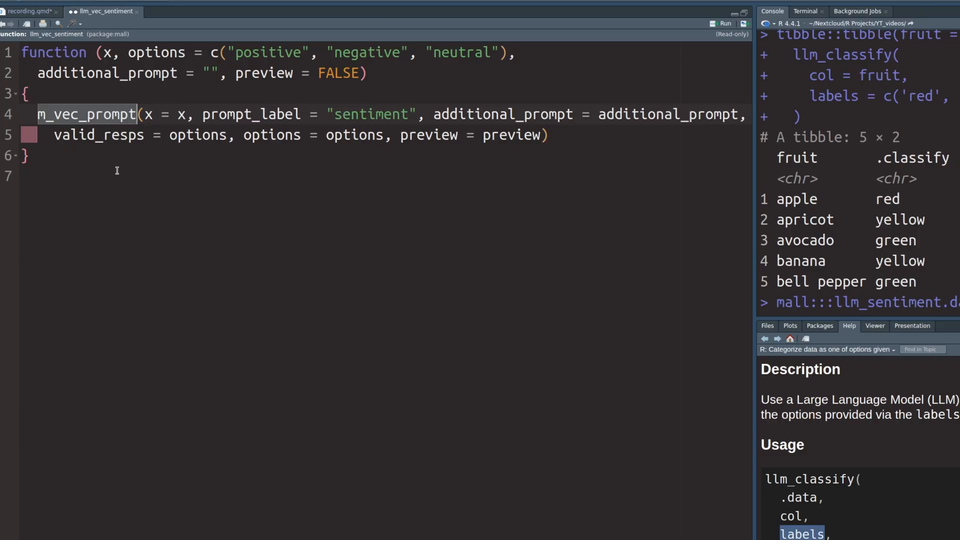
click(88, 114)
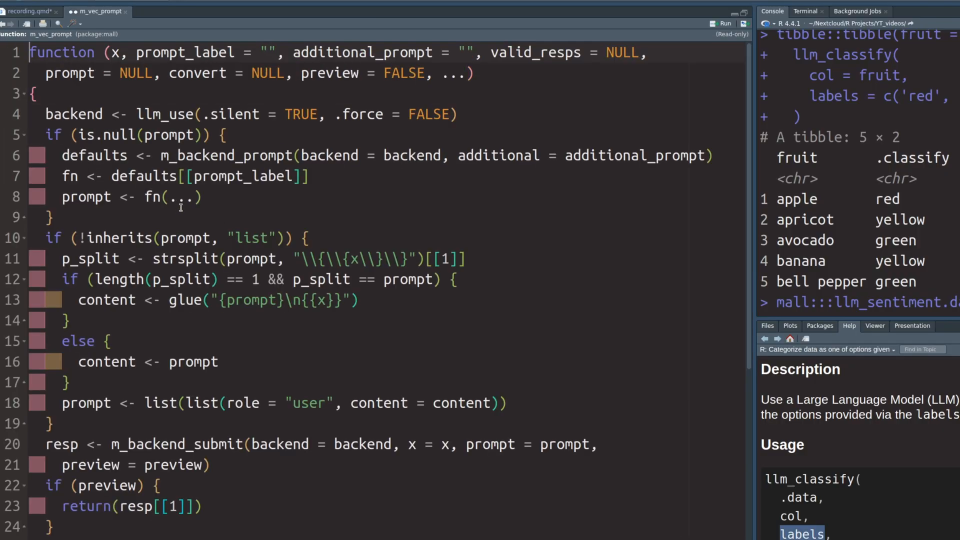
mouse_move(202, 211)
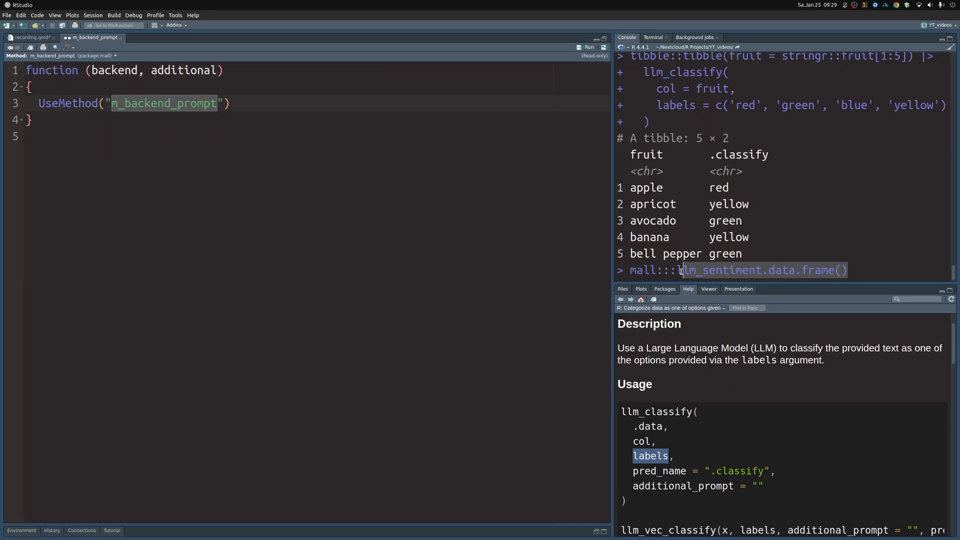
Open mall:::m_backend_prompt.mall_session and highlight its sentiment and classify prompt texts
text(m_backend_prompt)
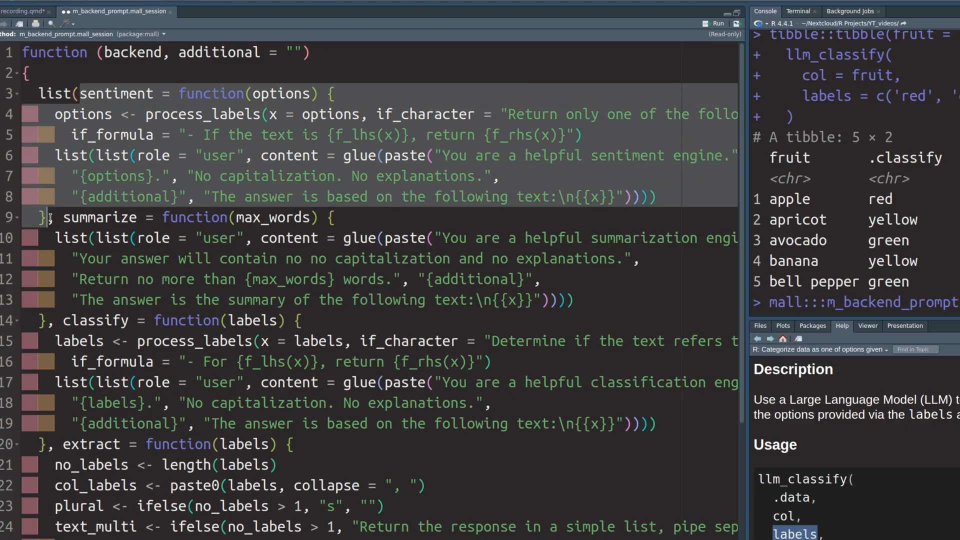
double_click(116, 94)
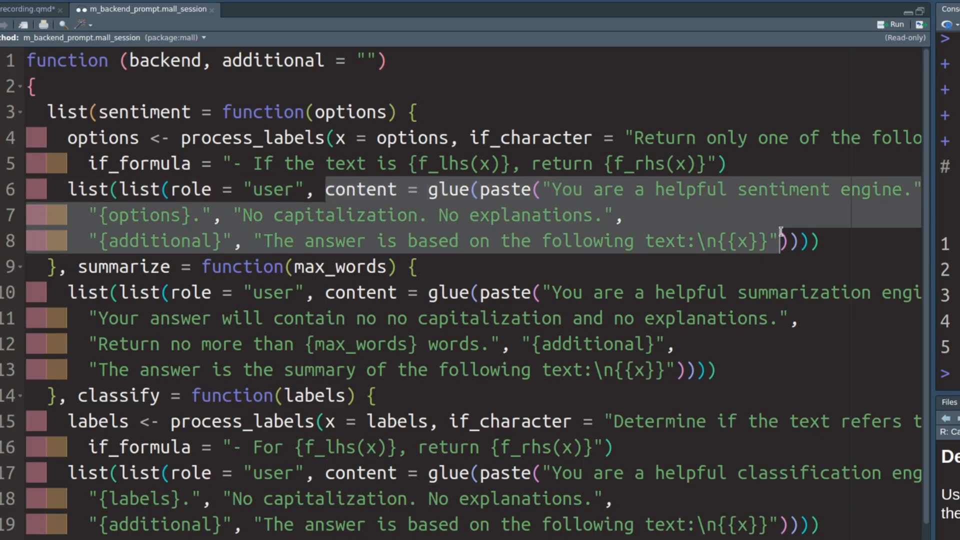
double_click(144, 112)
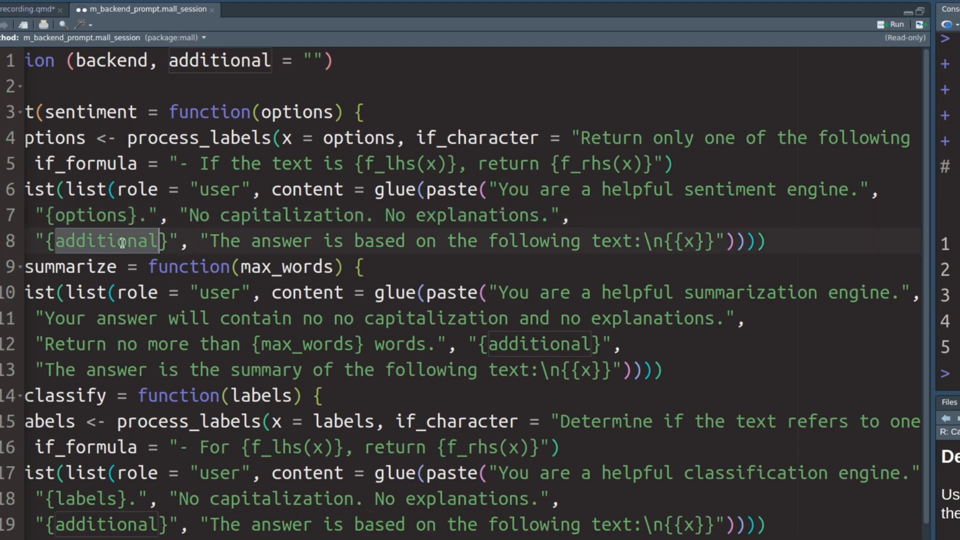
drag(211, 240, 551, 240)
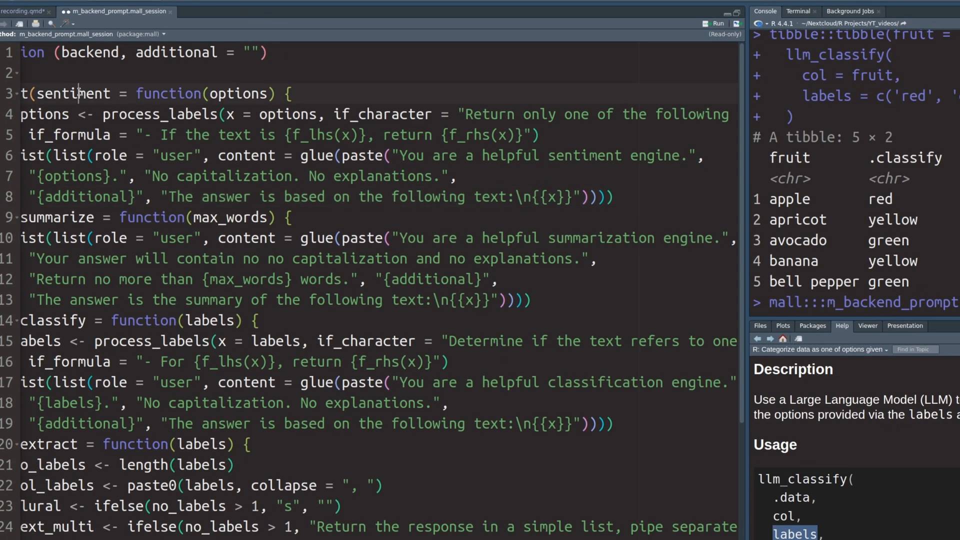
double_click(73, 94)
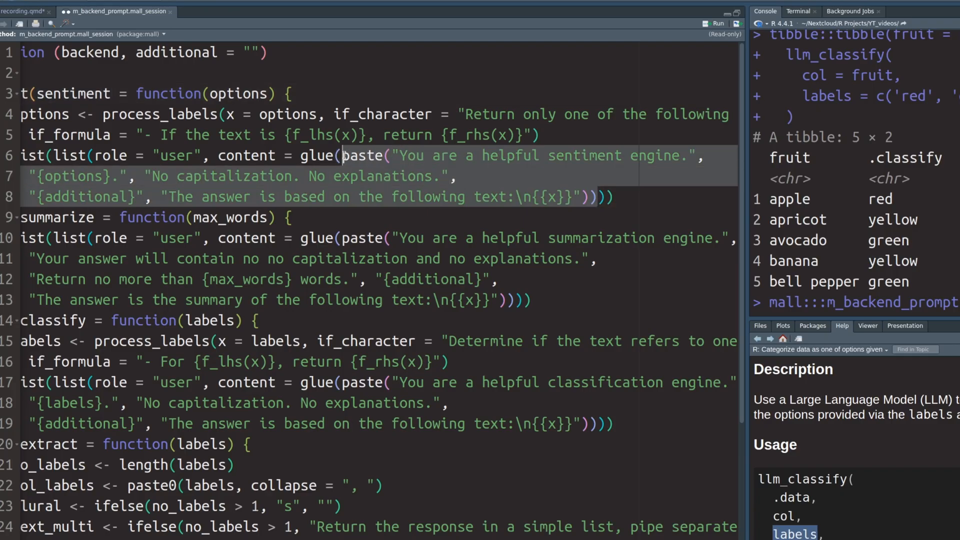
double_click(315, 156)
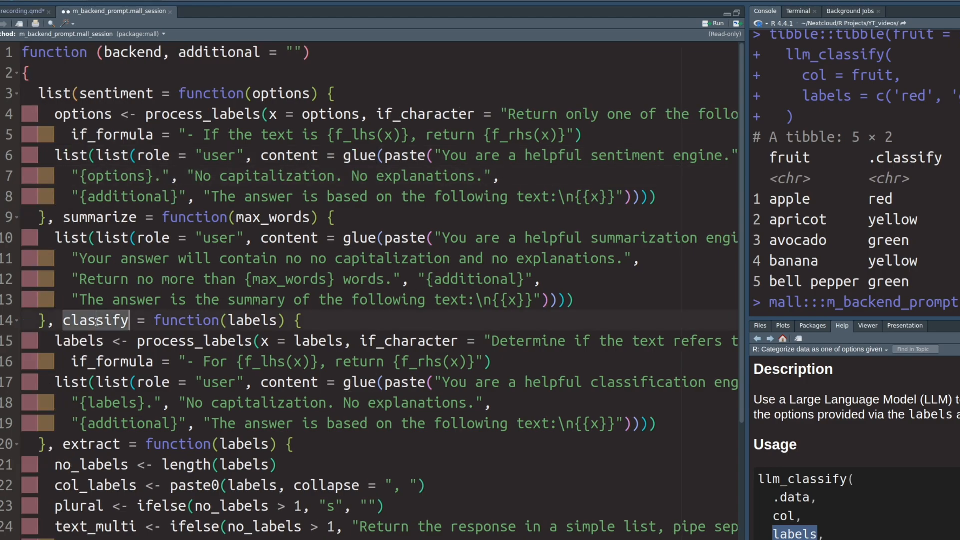
scroll(right, 3)
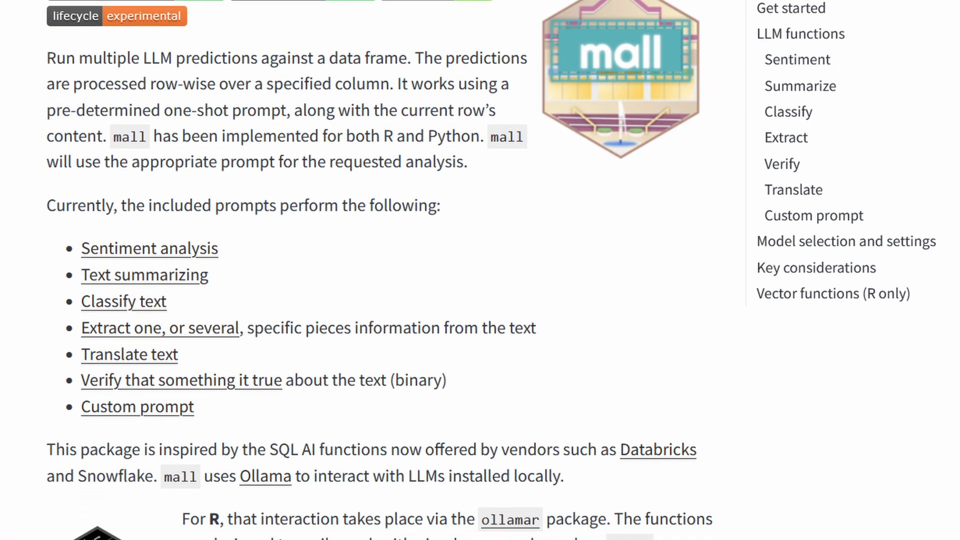
Scroll the mall documentation page down to its included prompts list
scroll(down, 3)
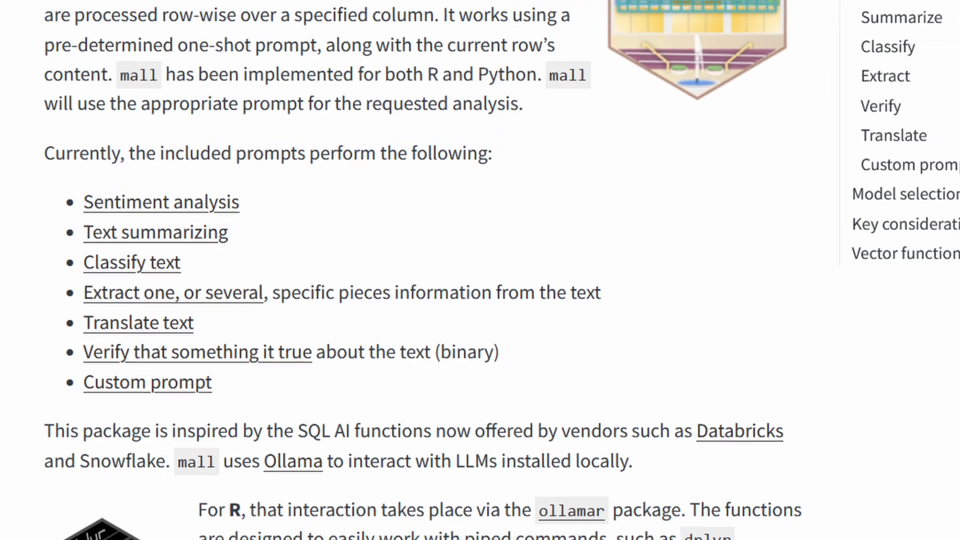